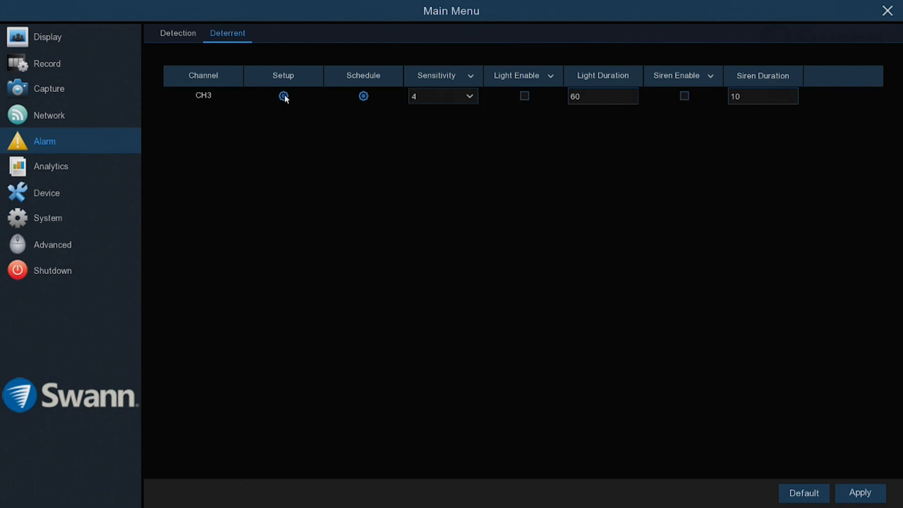
# Enable CH3's deterrent spotlight at light level 100 in its setup dialog
pyautogui.click(283, 96)
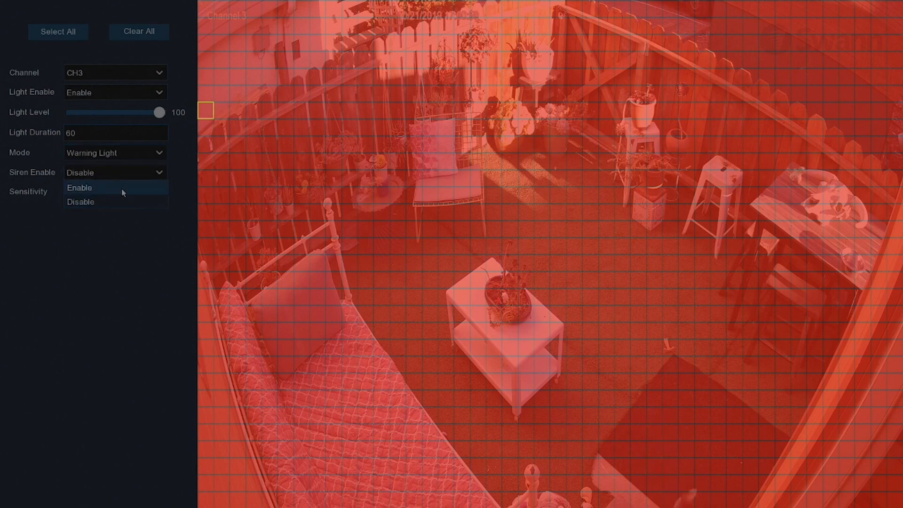
# Enable CH3's siren at level 9 with a 10-second duration
pyautogui.click(79, 187)
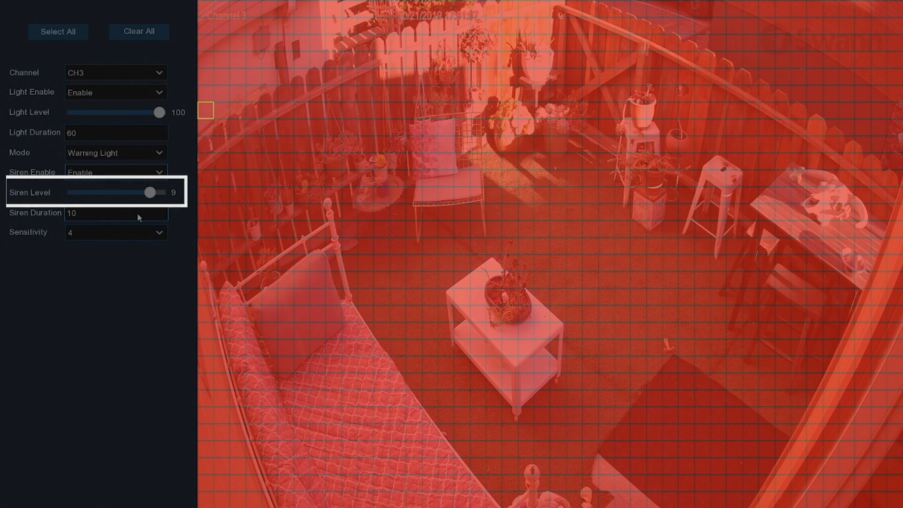
pyautogui.click(115, 212)
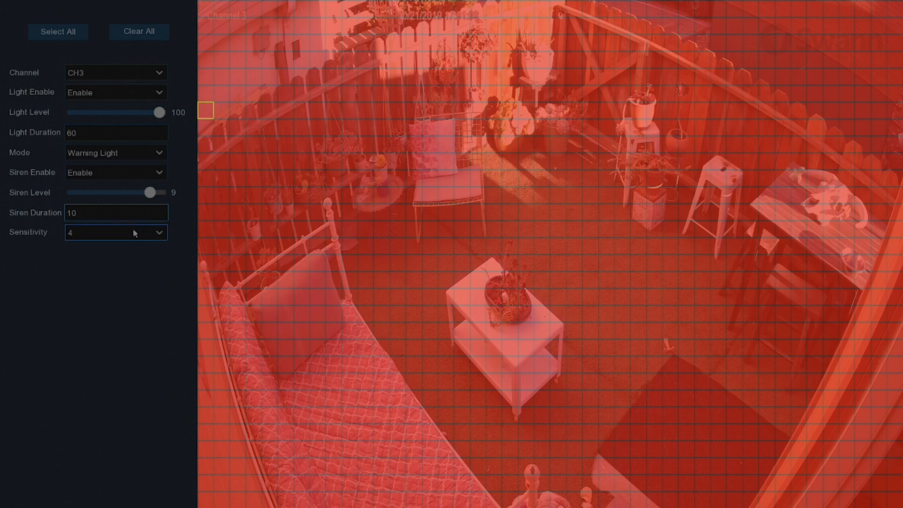
pyautogui.click(115, 232)
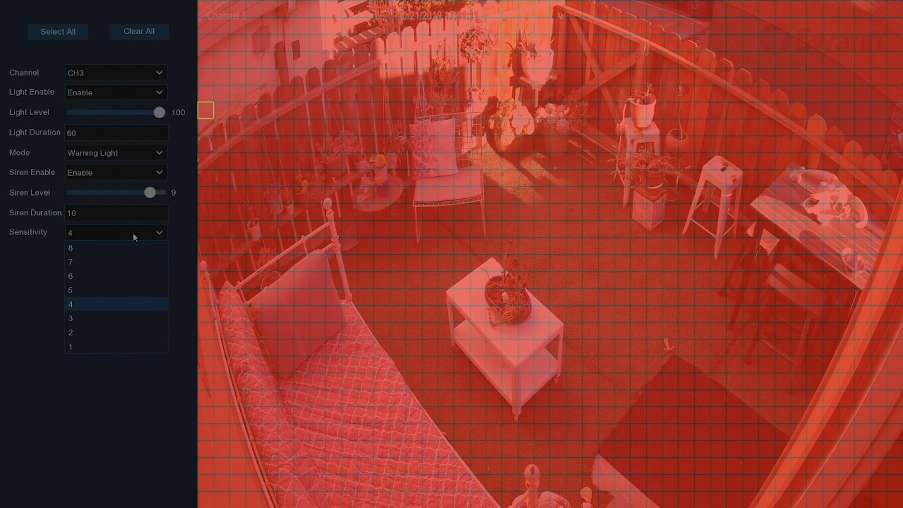
# Choose sensitivity 4 and return to the deterrent table
pyautogui.click(70, 304)
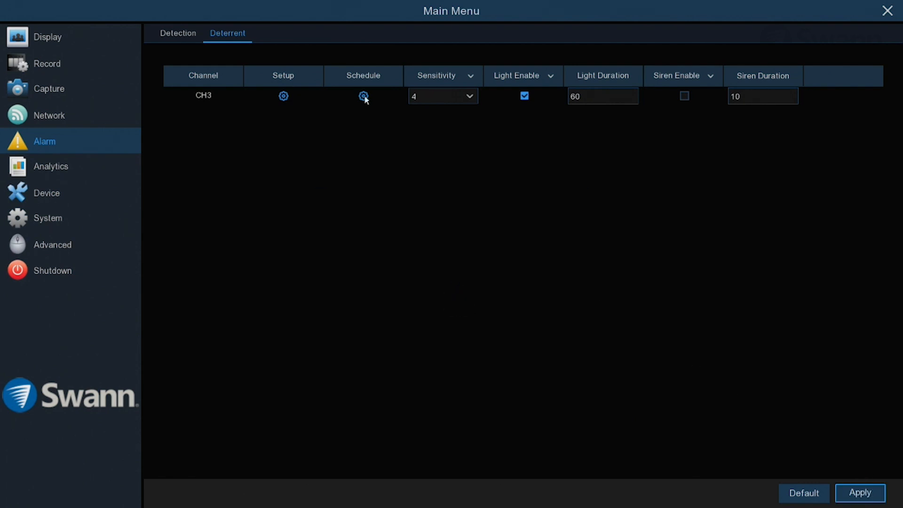
# Clear the daytime hours (about 6:30-16:30) from CH3's deterrent schedule and save it
pyautogui.click(363, 96)
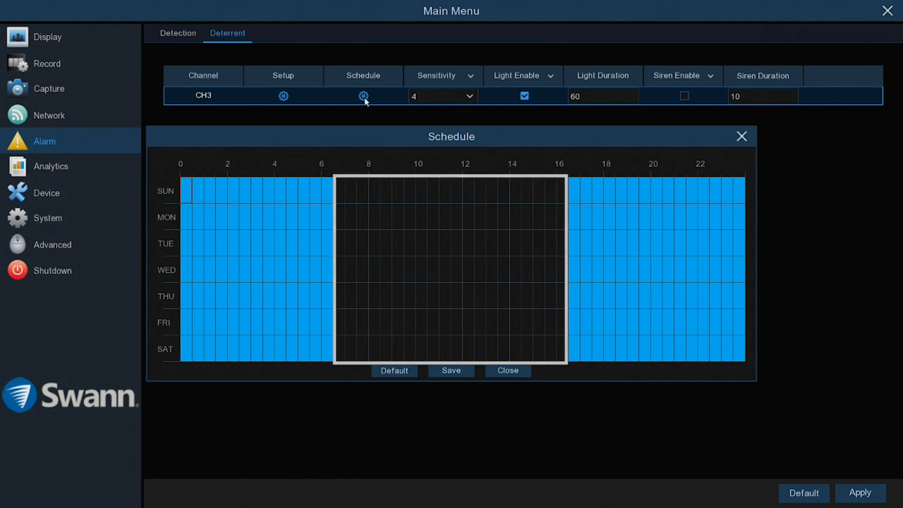
pyautogui.moveTo(337, 190); pyautogui.dragTo(377, 190)
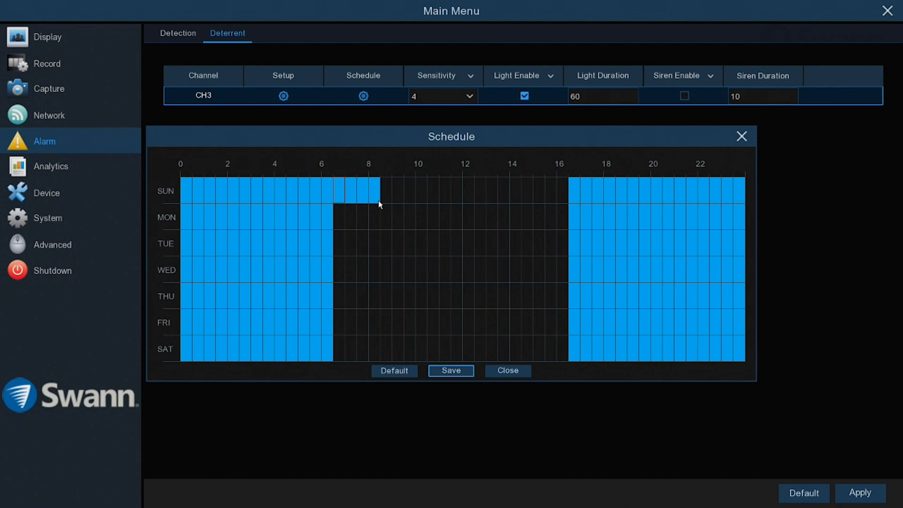
pyautogui.moveTo(412, 277)
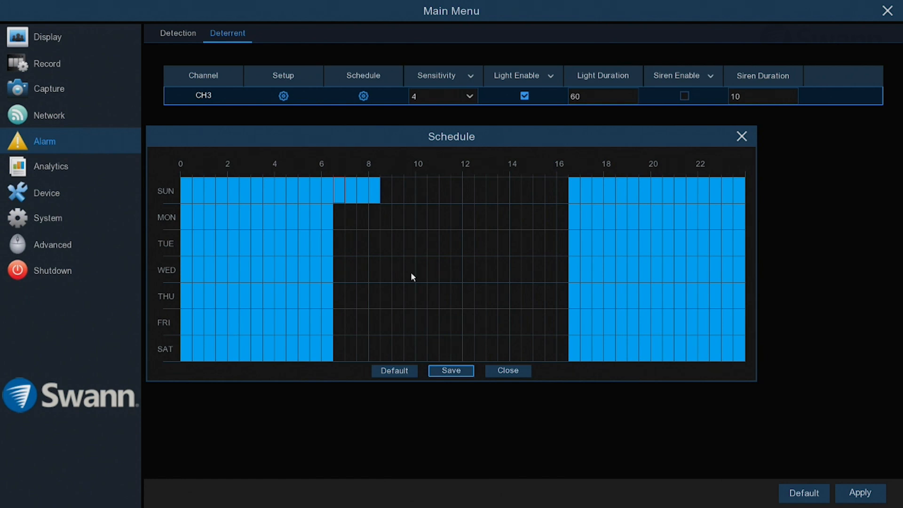
pyautogui.click(451, 371)
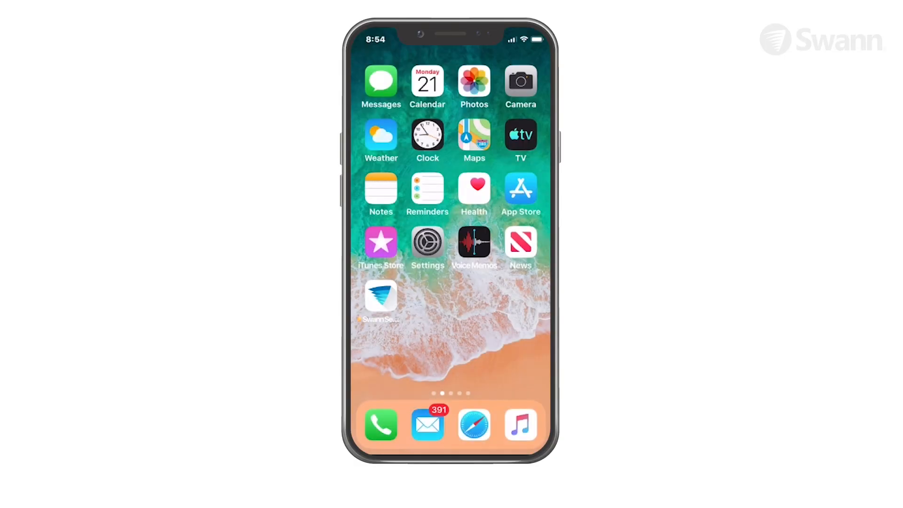
# From the Swann Security app, view camera 3 live and switch on its spotlight and siren
pyautogui.click(380, 296)
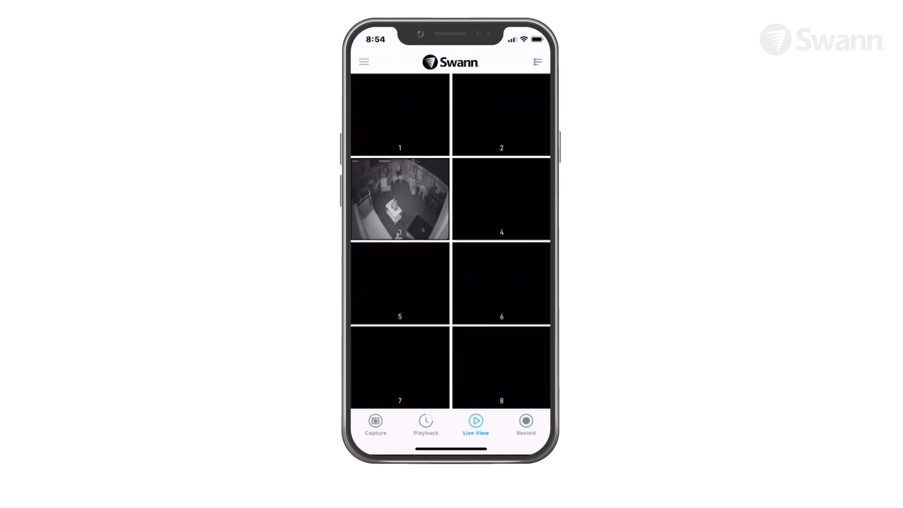
pyautogui.click(399, 198)
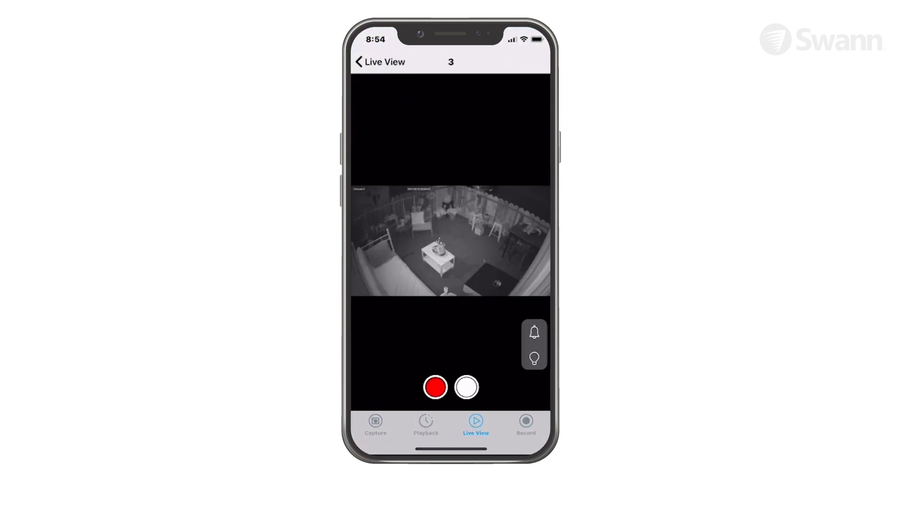
pyautogui.click(534, 357)
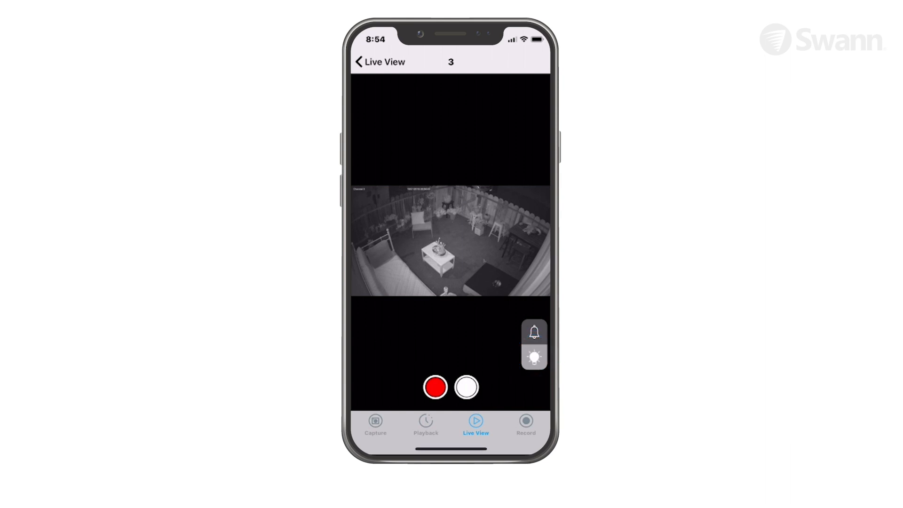
pyautogui.click(534, 331)
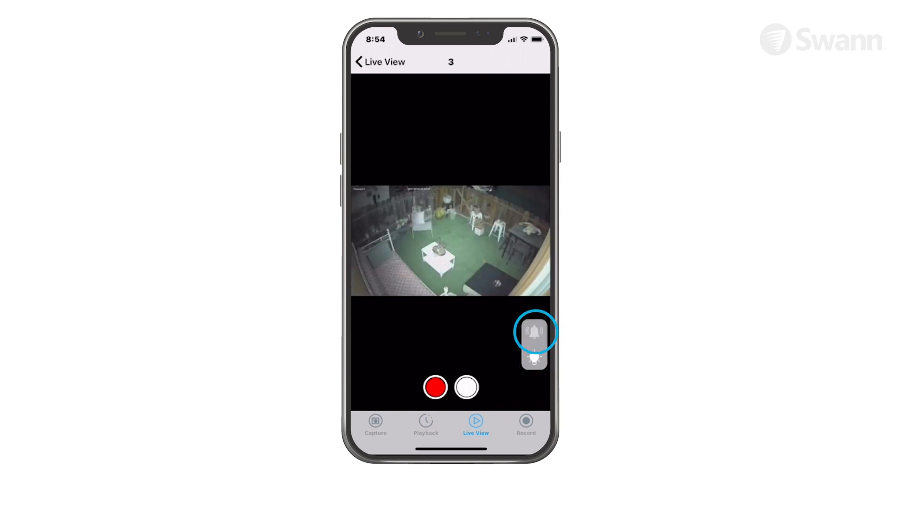